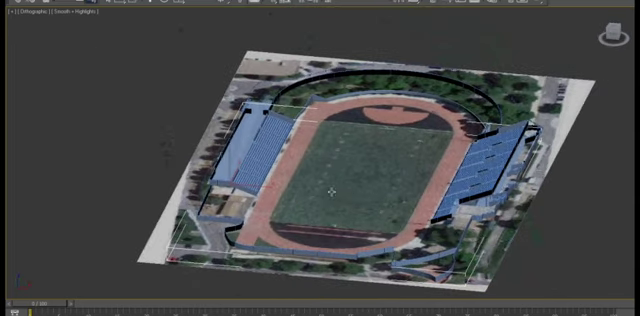
mouse_move(560, 30)
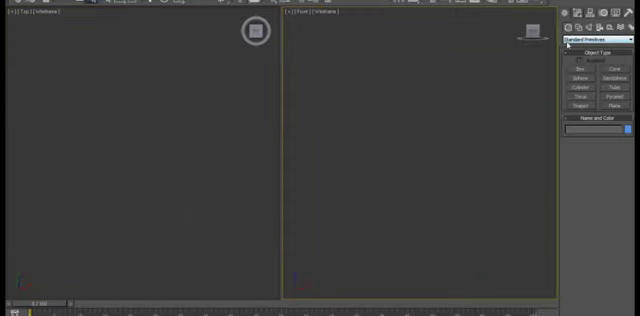
Step: Open the Customize User Interface dialog on its Keyboard shortcuts tab
click(610, 41)
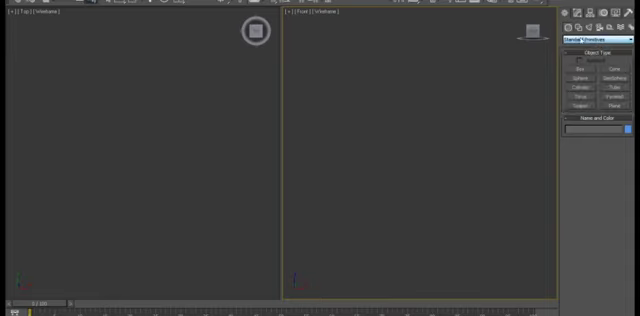
click(270, 10)
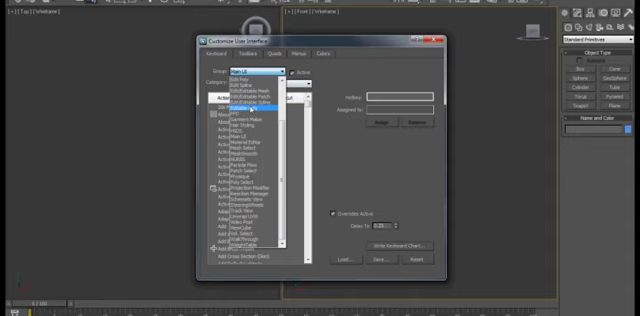
Step: Show Editable Poly shortcuts and browse commands such as Affect Backfacing and Align To View
click(230, 88)
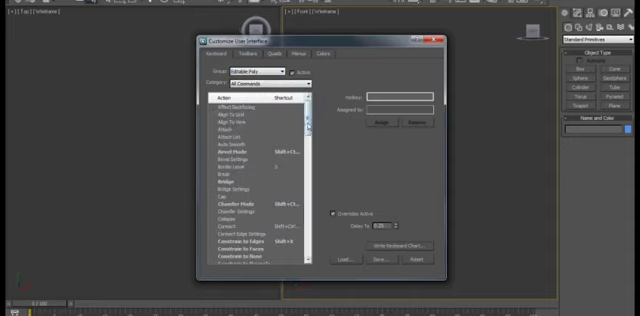
scroll(down, 3)
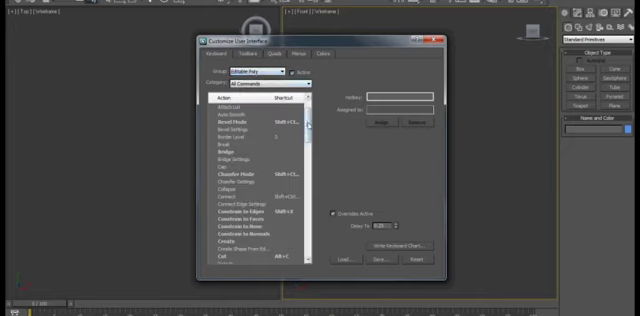
scroll(down, 3)
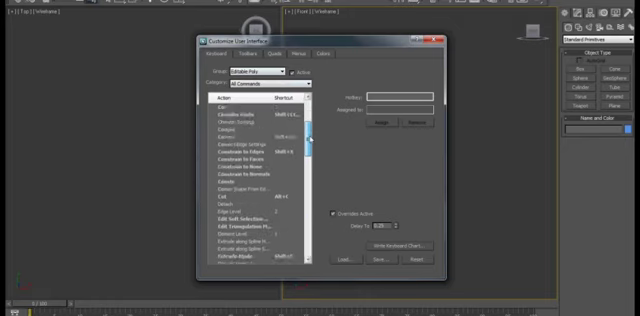
scroll(up, 3)
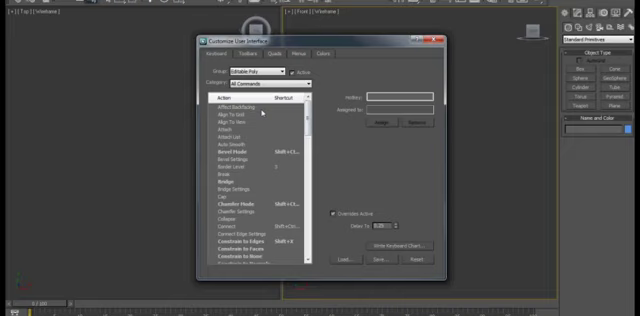
click(255, 104)
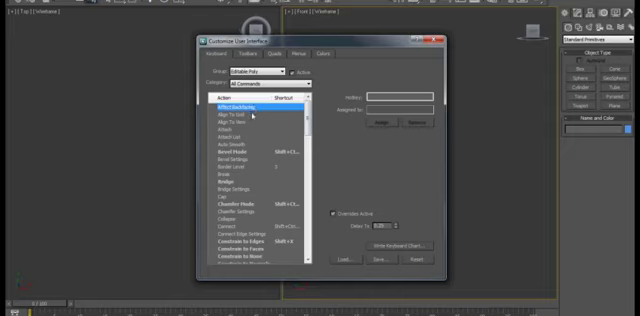
click(250, 122)
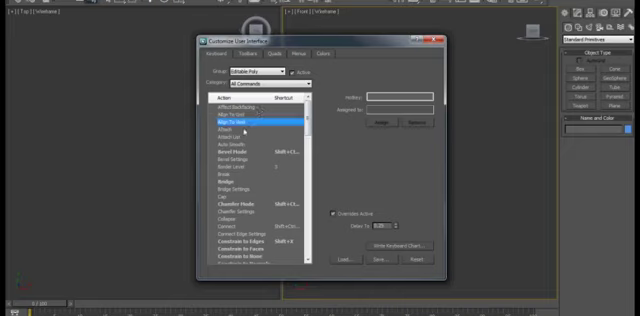
click(250, 135)
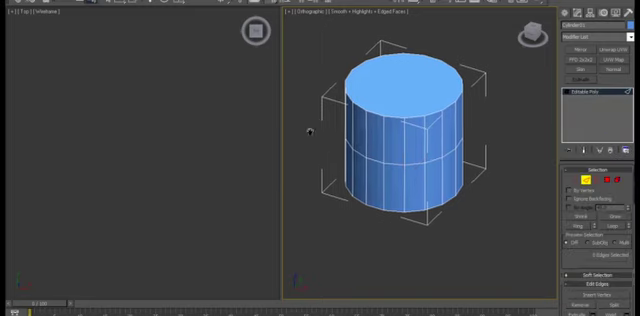
Step: Convert the cylinder to Editable Poly and connect an edge loop around its middle
click(395, 180)
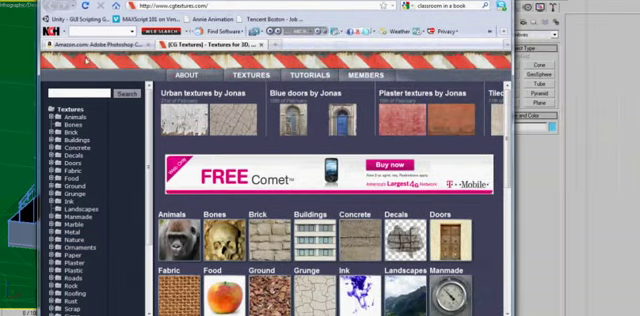
Step: Go to cgtextures.com in Firefox and open the Textures category listing
click(105, 44)
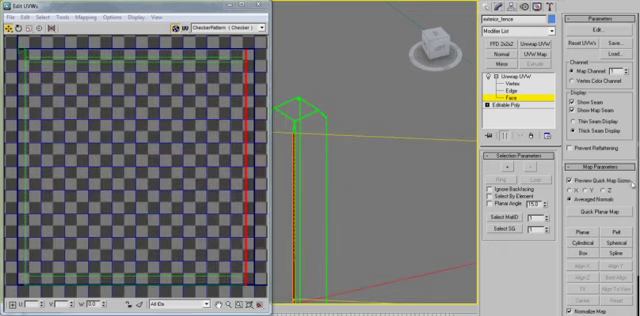
mouse_move(345, 205)
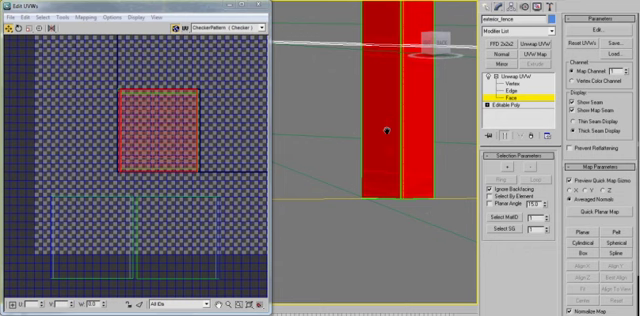
Step: Add Unwrap UVW to the fence post and show wood_fence.jpg in Edit UVWs
click(594, 236)
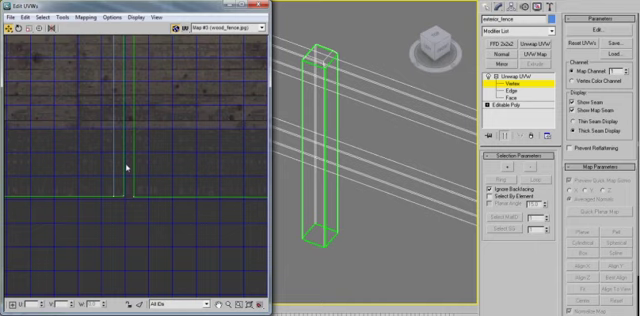
Step: Select all of the post's faces in Face mode and apply a mapping
right_click(128, 166)
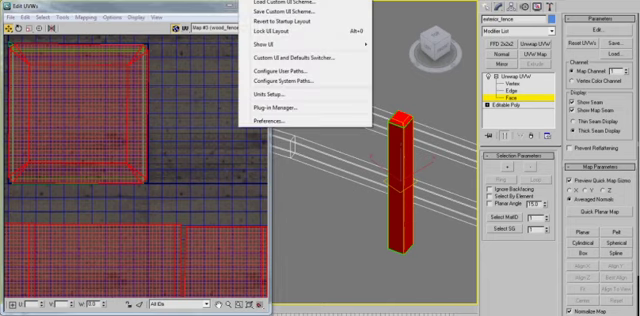
click(128, 17)
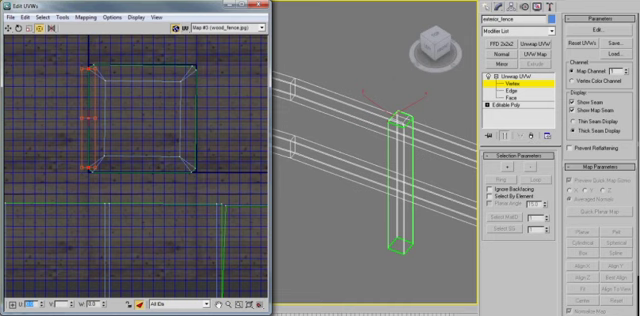
Step: Select the top face island in Face mode, then its bottom edge in Edge mode
click(494, 90)
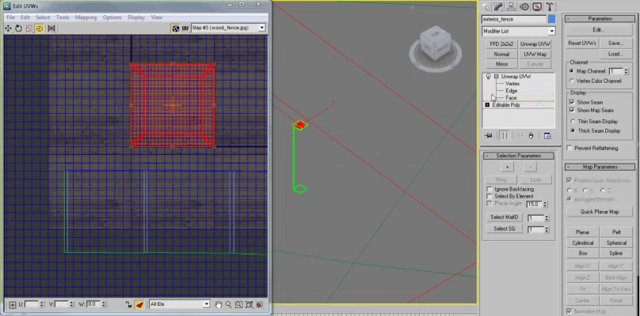
click(518, 96)
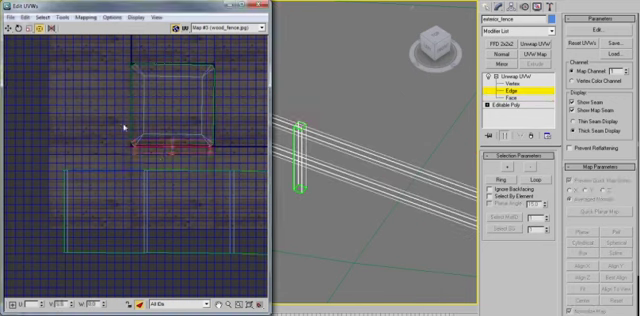